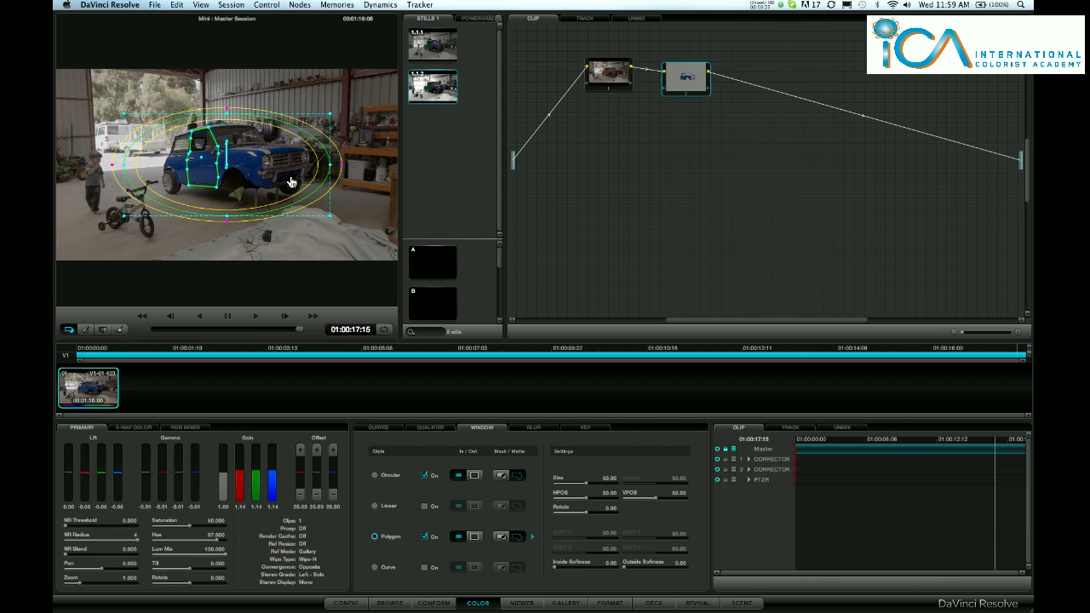
{"action": "mouse_move", "coordinate": [250, 162]}
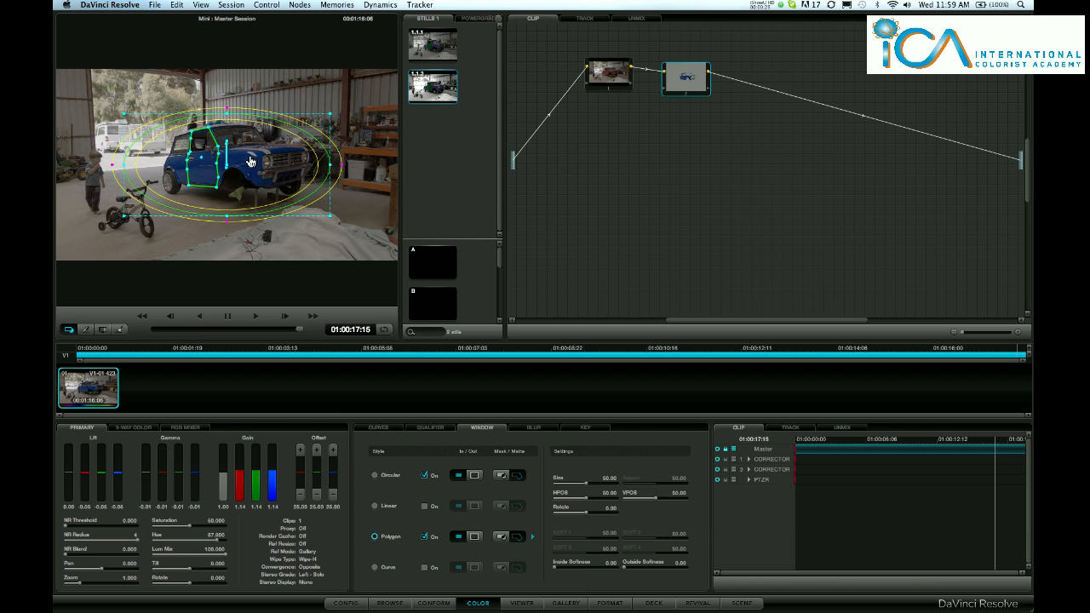
{"action": "mouse_move", "coordinate": [228, 114]}
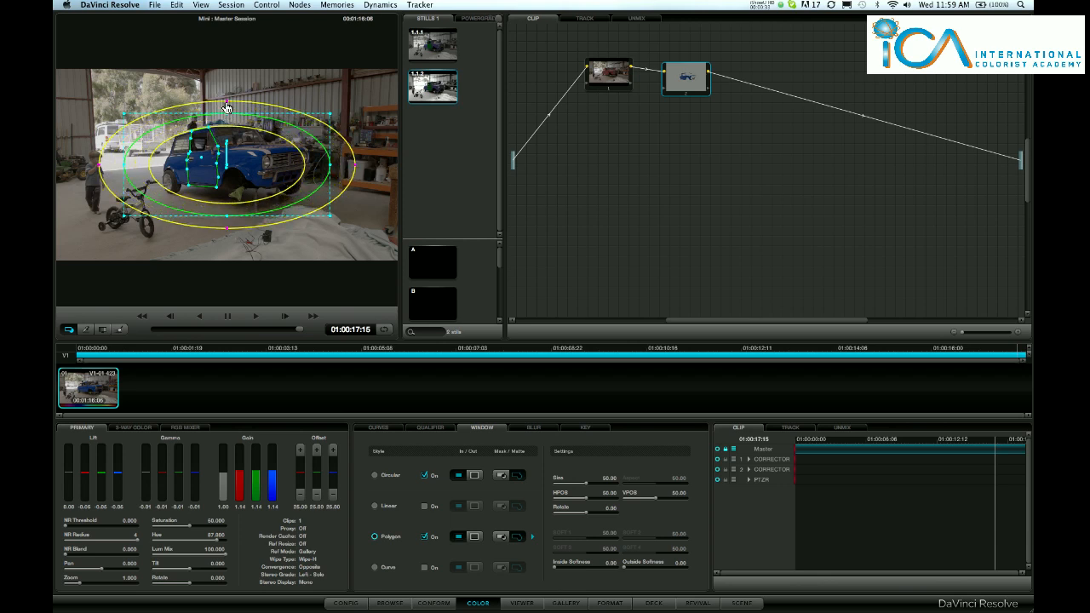
{"action": "mouse_move", "coordinate": [272, 182]}
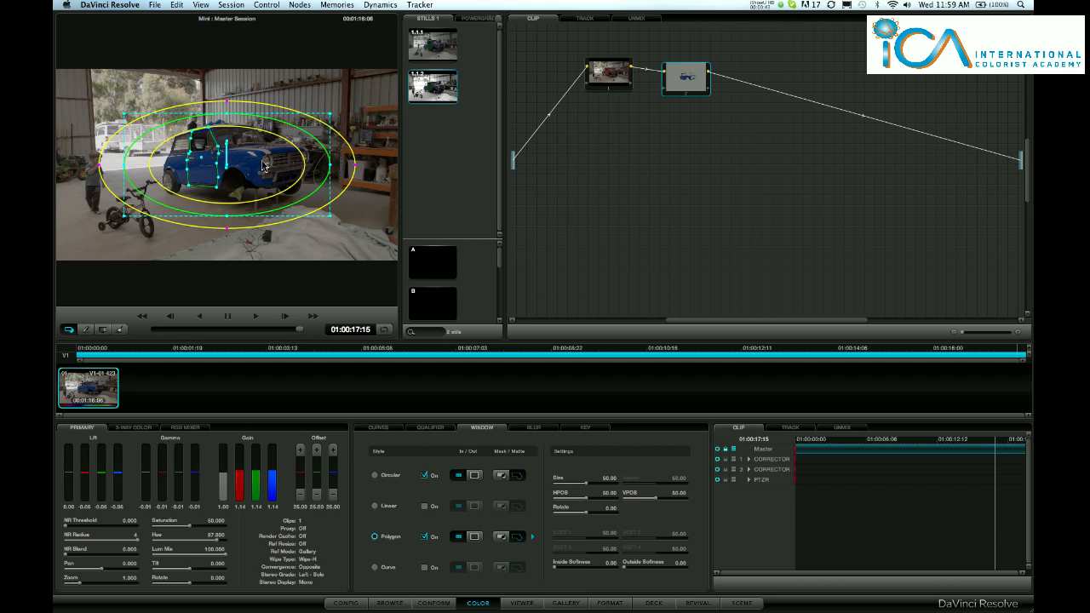
{"action": "mouse_move", "coordinate": [209, 149]}
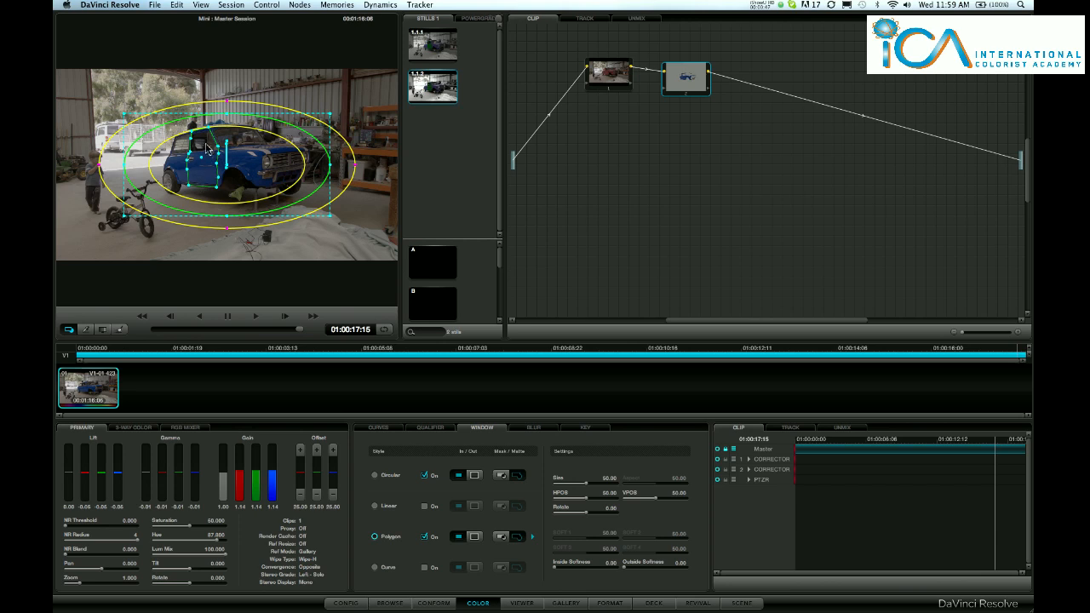
{"action": "mouse_move", "coordinate": [205, 166]}
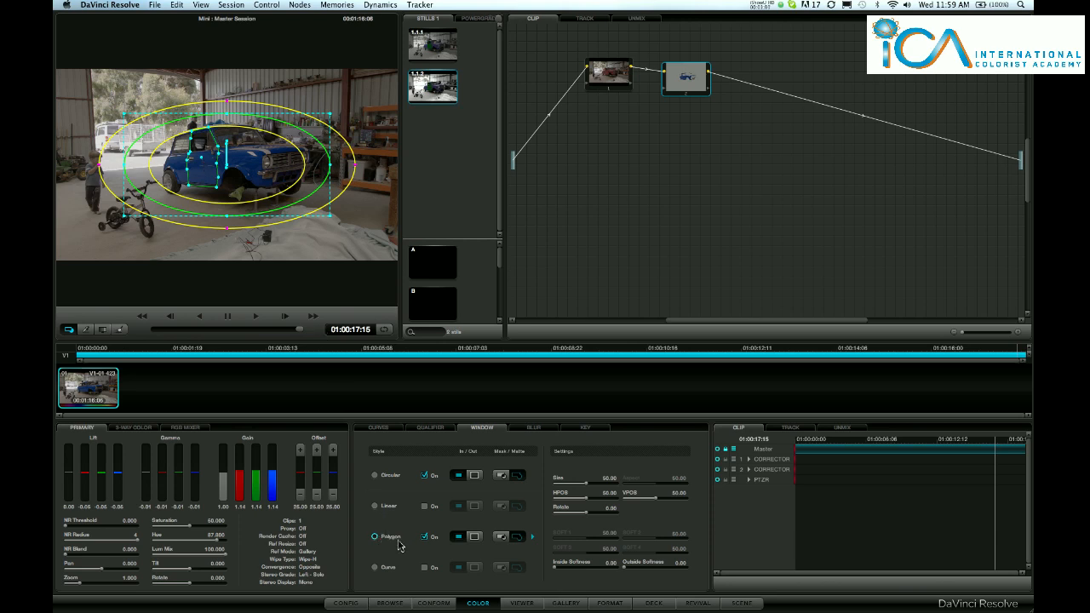
{"action": "mouse_move", "coordinate": [212, 149]}
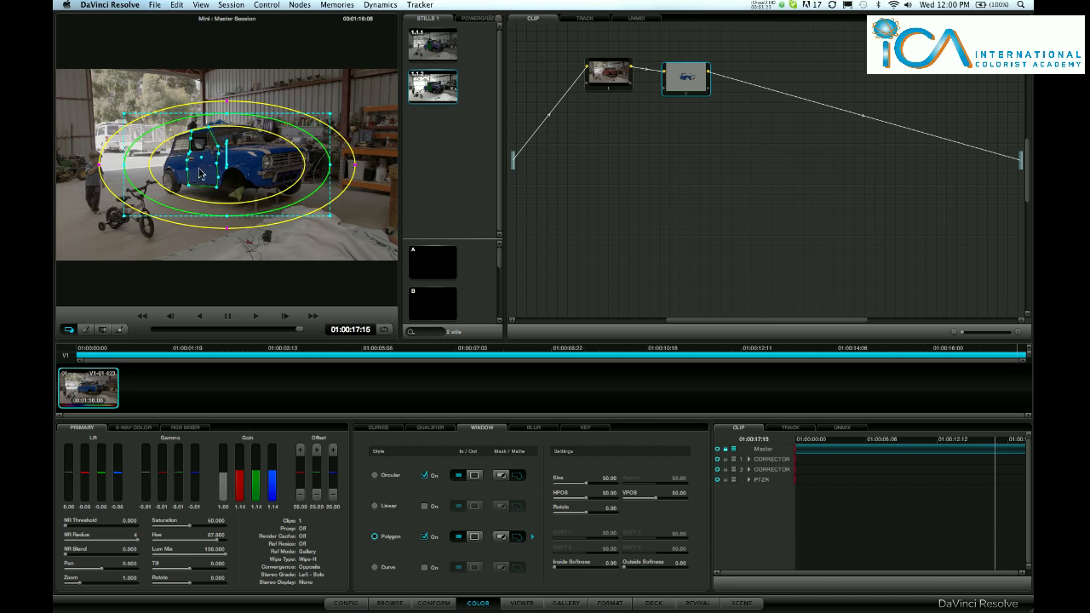
{"action": "mouse_move", "coordinate": [204, 142]}
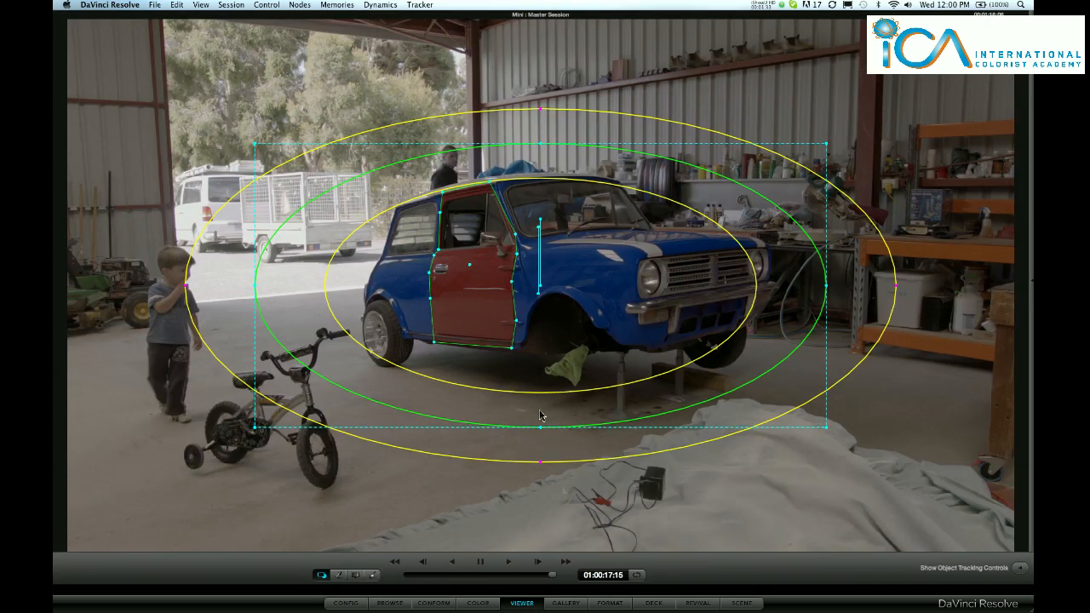
{"action": "mouse_move", "coordinate": [458, 226]}
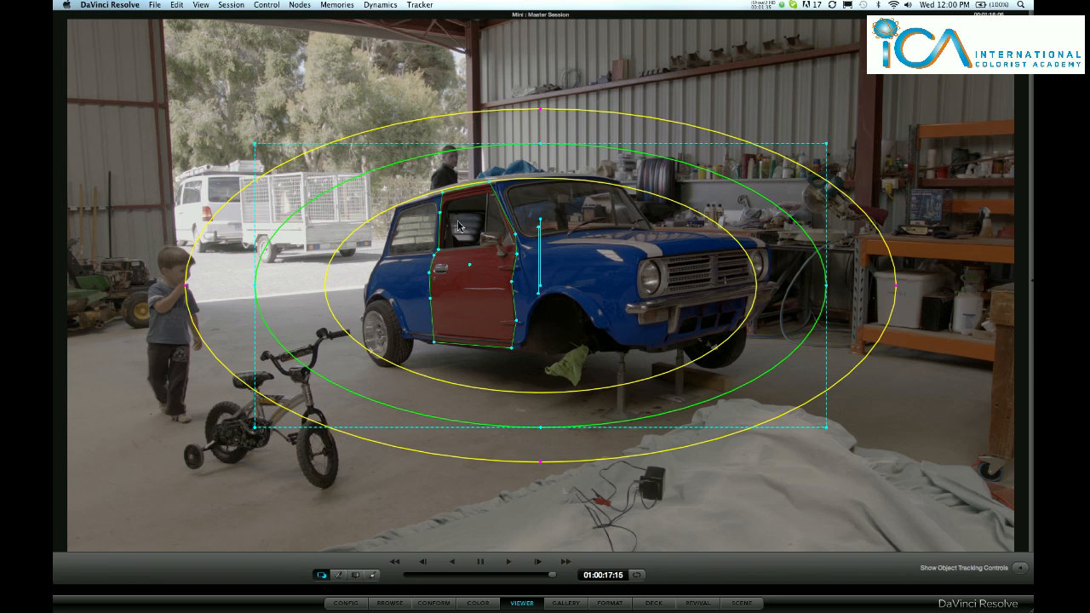
{"action": "mouse_move", "coordinate": [482, 339]}
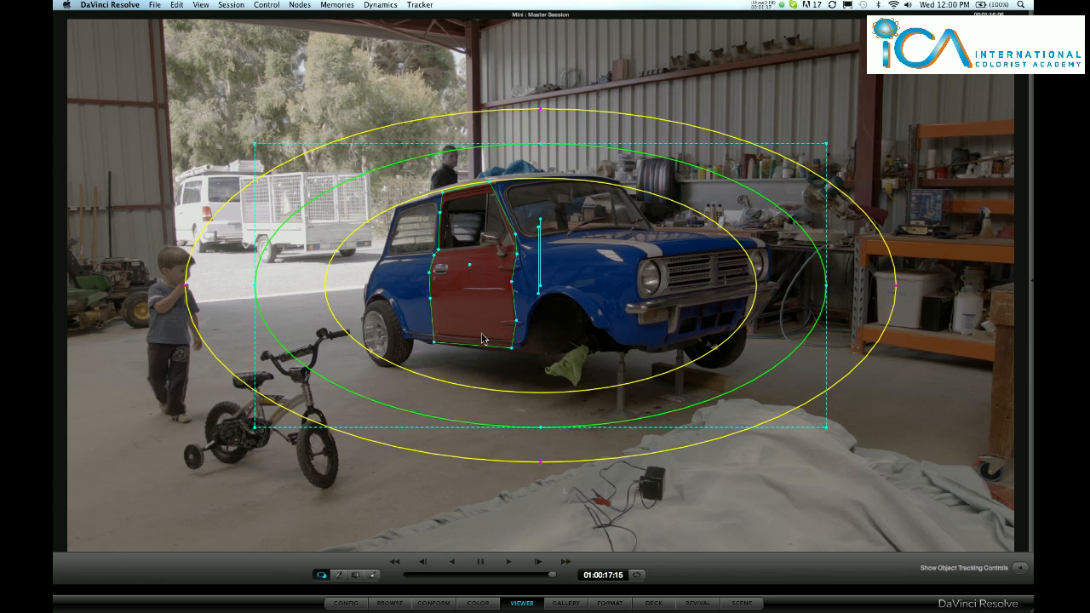
{"action": "mouse_move", "coordinate": [618, 274]}
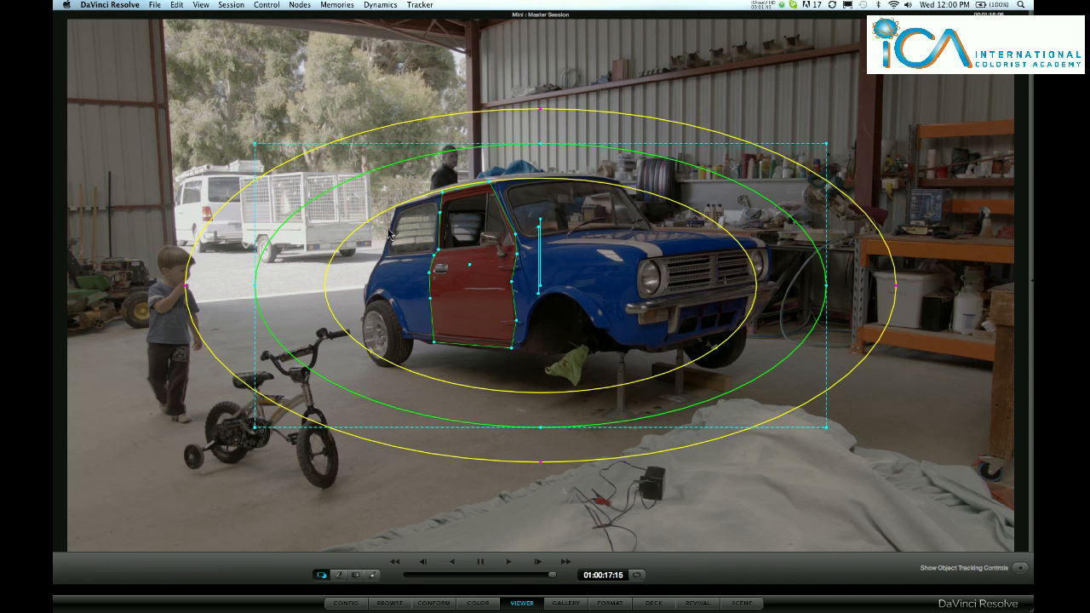
{"action": "mouse_move", "coordinate": [602, 277]}
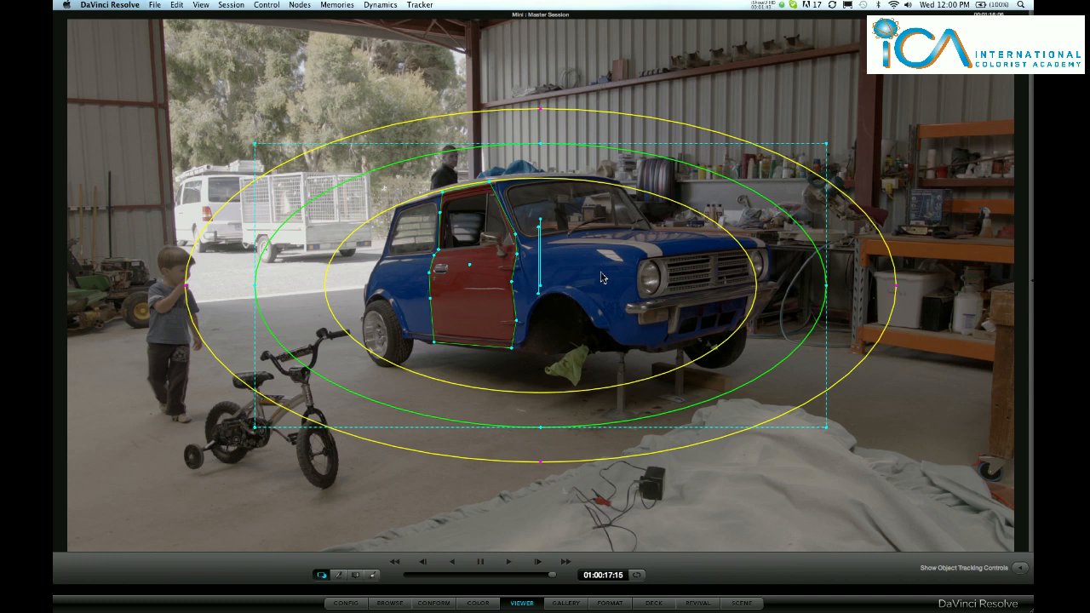
{"action": "mouse_move", "coordinate": [619, 288]}
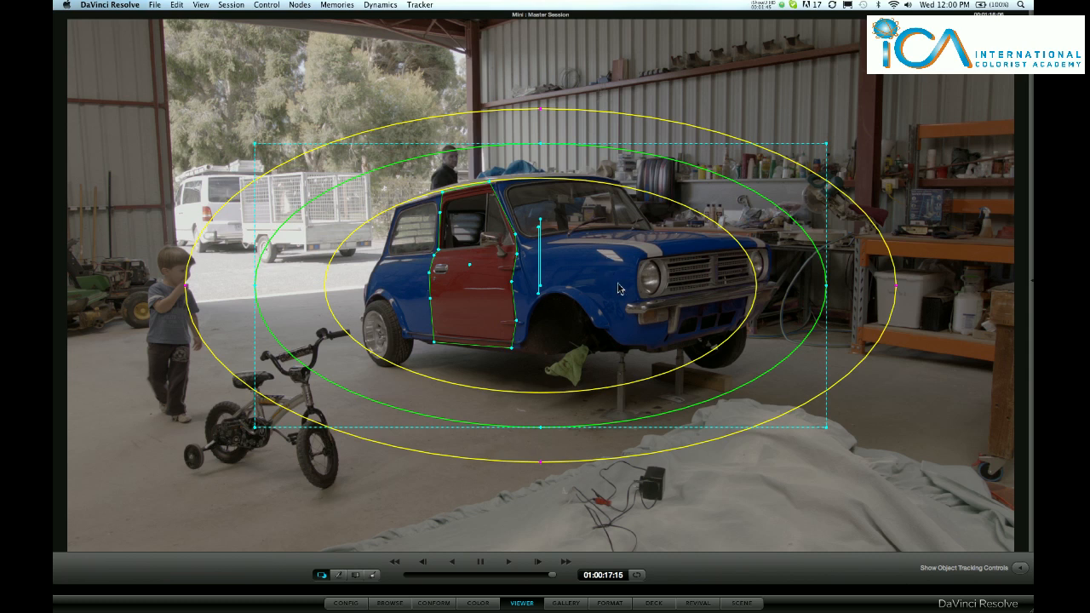
{"action": "mouse_move", "coordinate": [449, 208]}
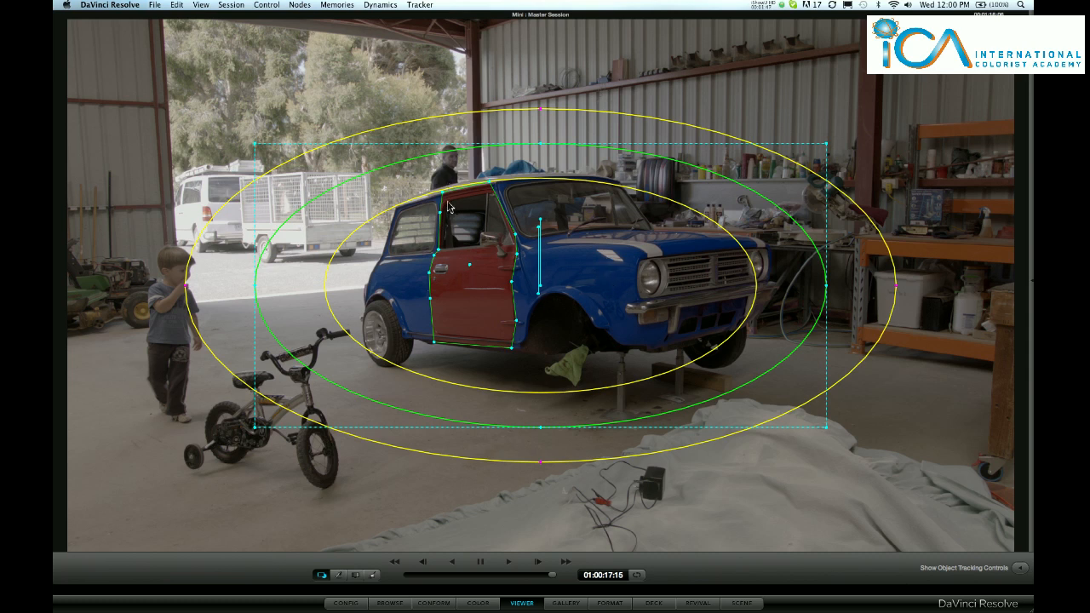
{"action": "mouse_move", "coordinate": [429, 289]}
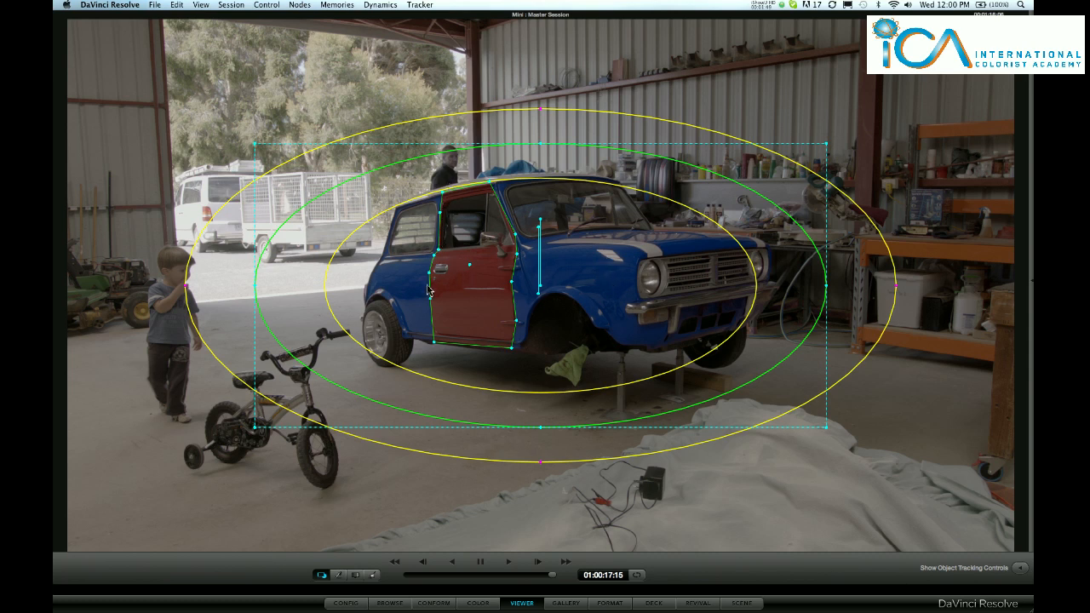
{"action": "mouse_move", "coordinate": [481, 306]}
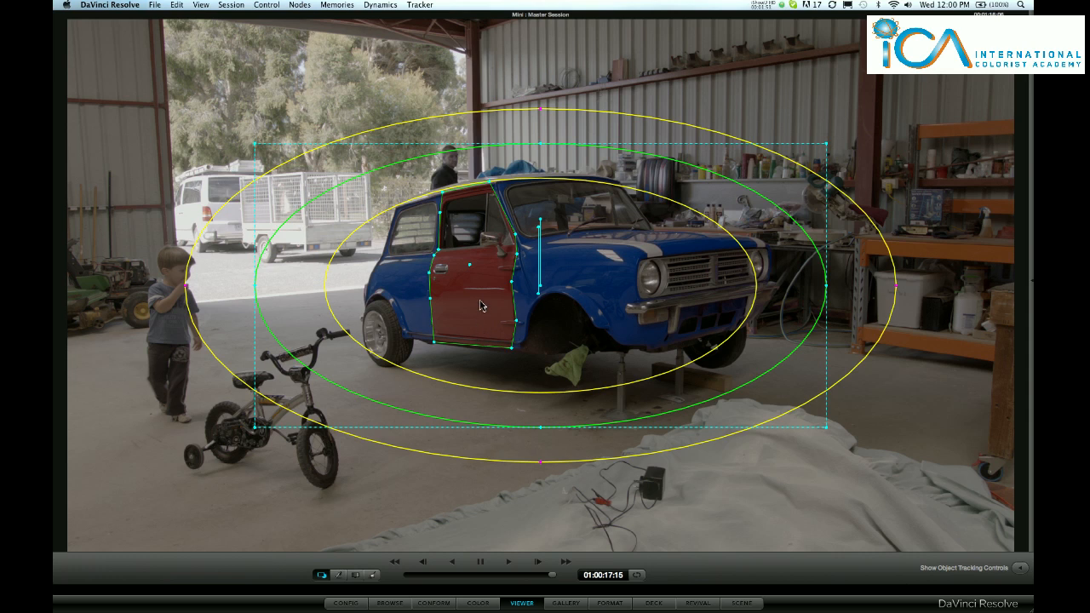
{"action": "mouse_move", "coordinate": [496, 587]}
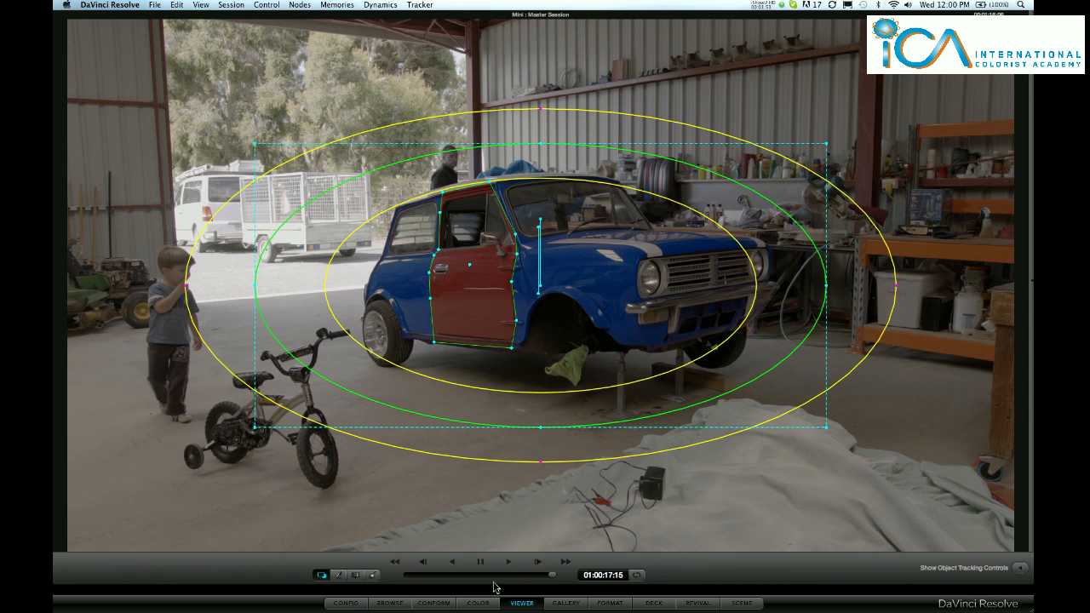
- Return to the Color page showing the red-door Mini beside the node graph
{"action": "left_click", "coordinate": [477, 602]}
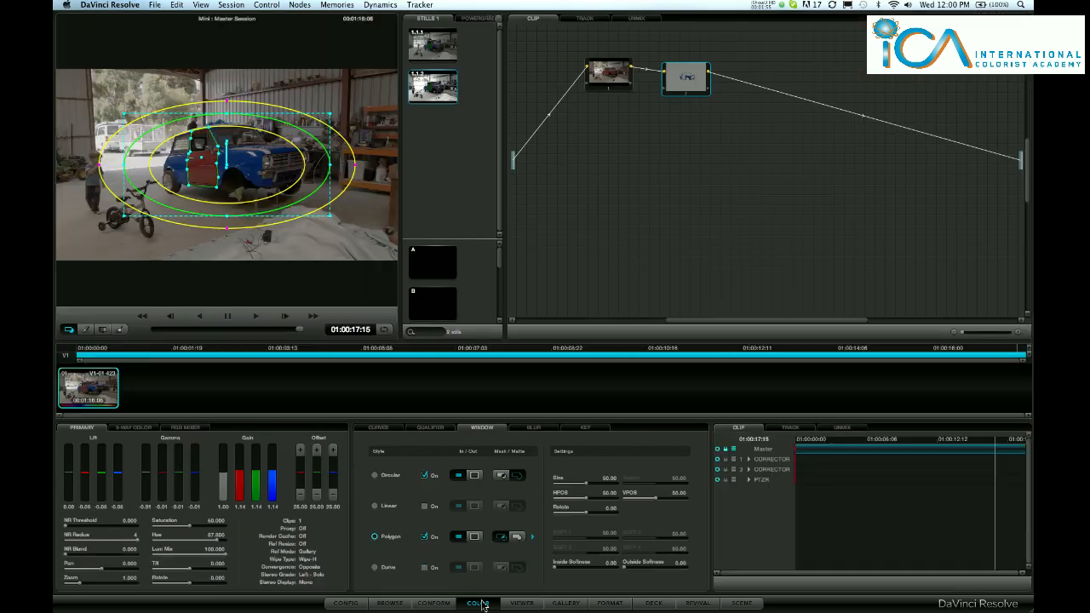
- Toggle the Polygon window's mask off, then on, comparing the red door with an all-blue car
{"action": "left_click", "coordinate": [477, 603]}
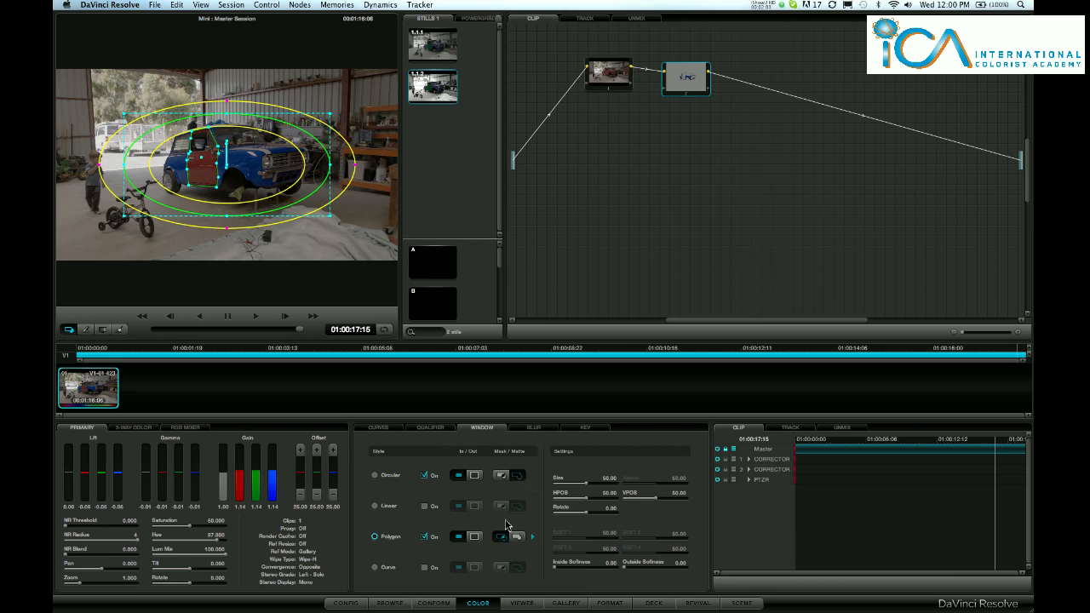
{"action": "mouse_move", "coordinate": [306, 322]}
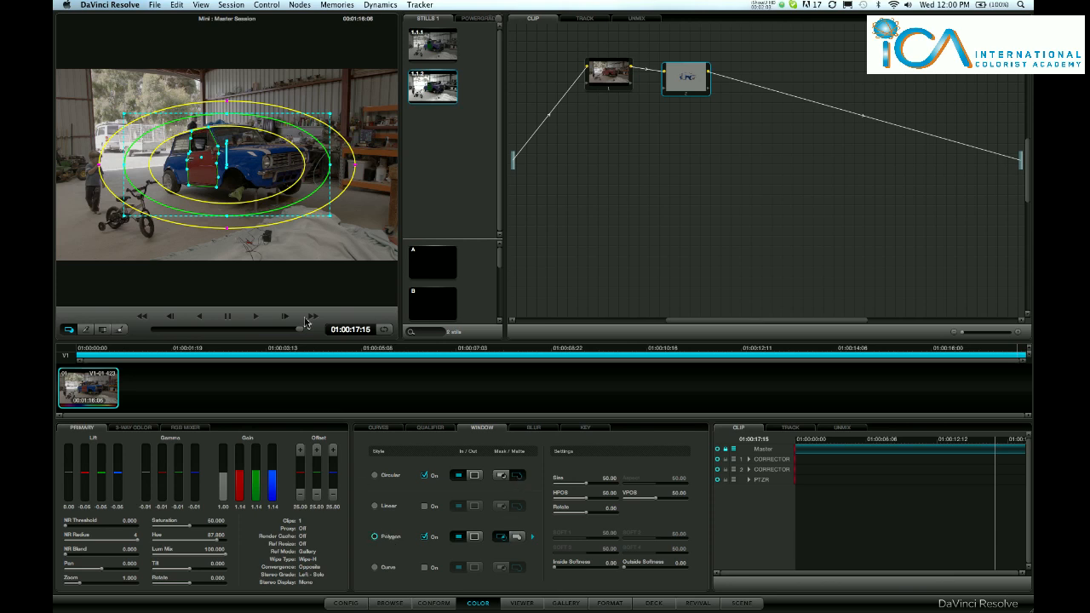
{"action": "mouse_move", "coordinate": [500, 534]}
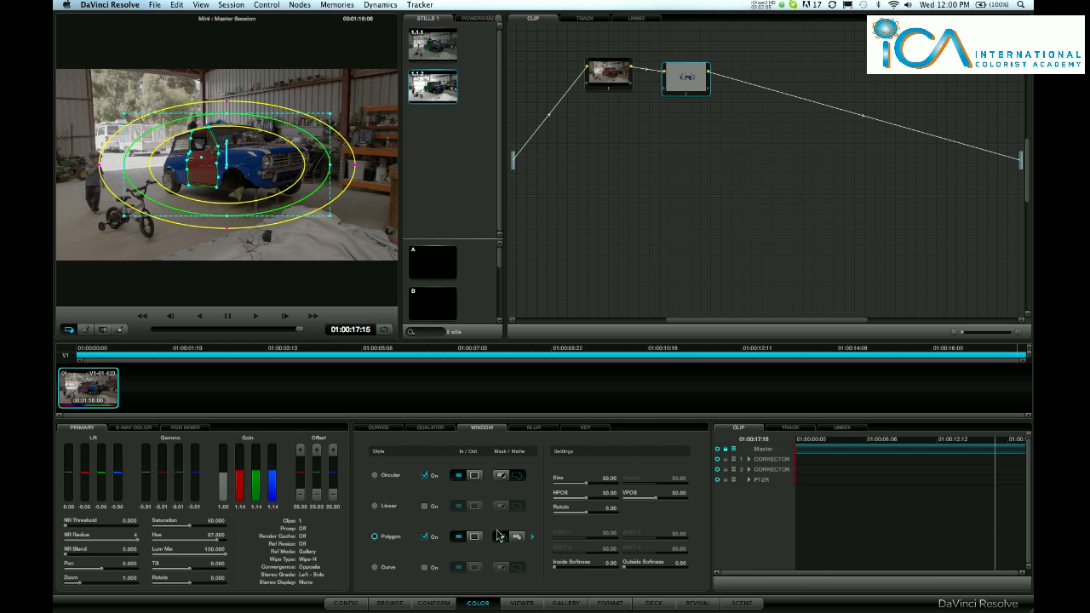
{"action": "mouse_move", "coordinate": [521, 543]}
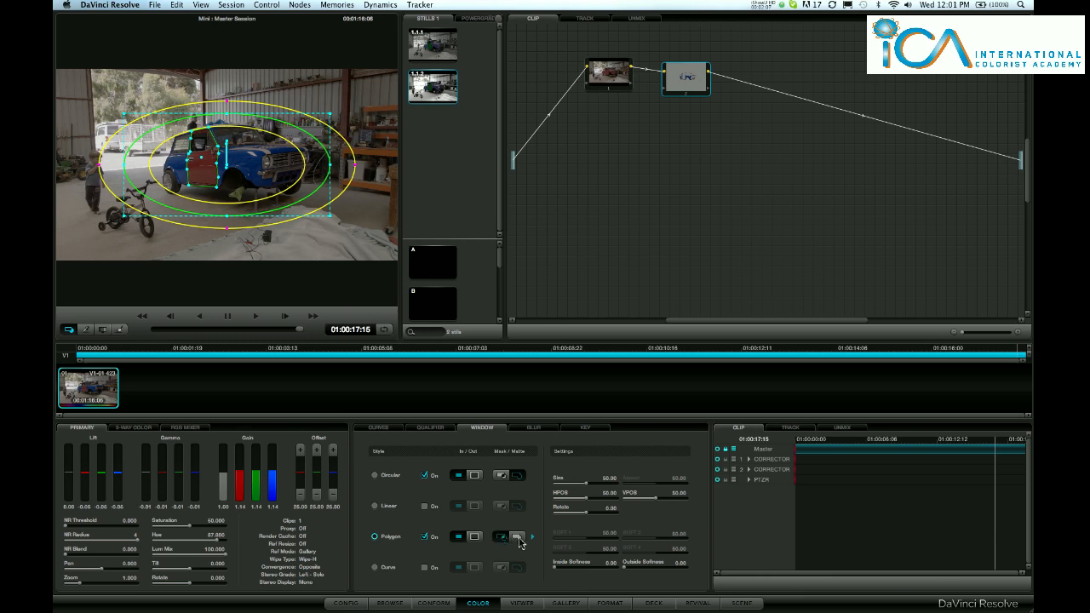
{"action": "left_click", "coordinate": [516, 536]}
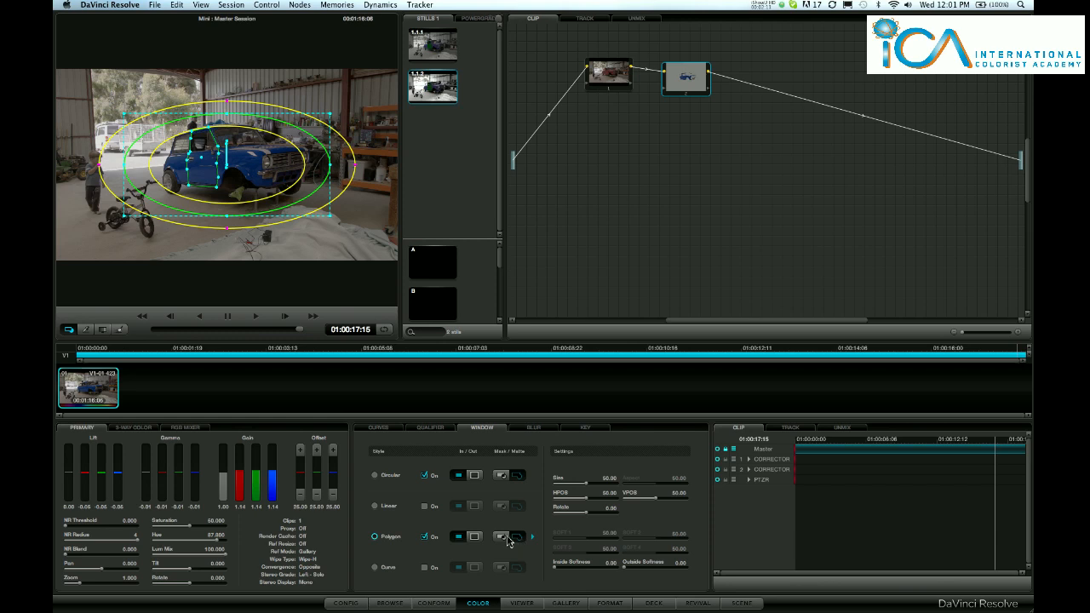
{"action": "left_click", "coordinate": [502, 536]}
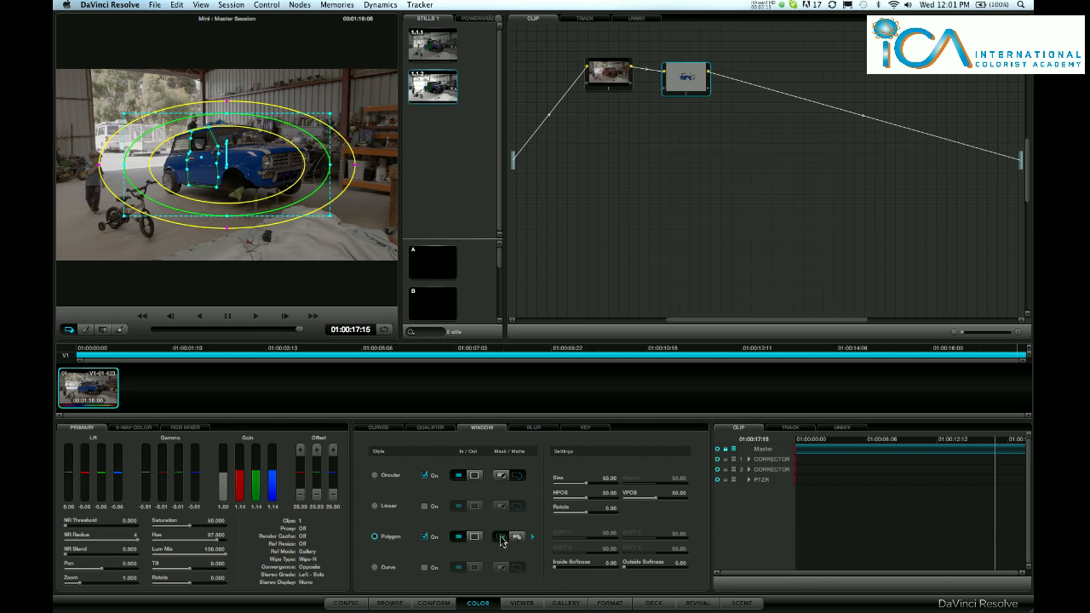